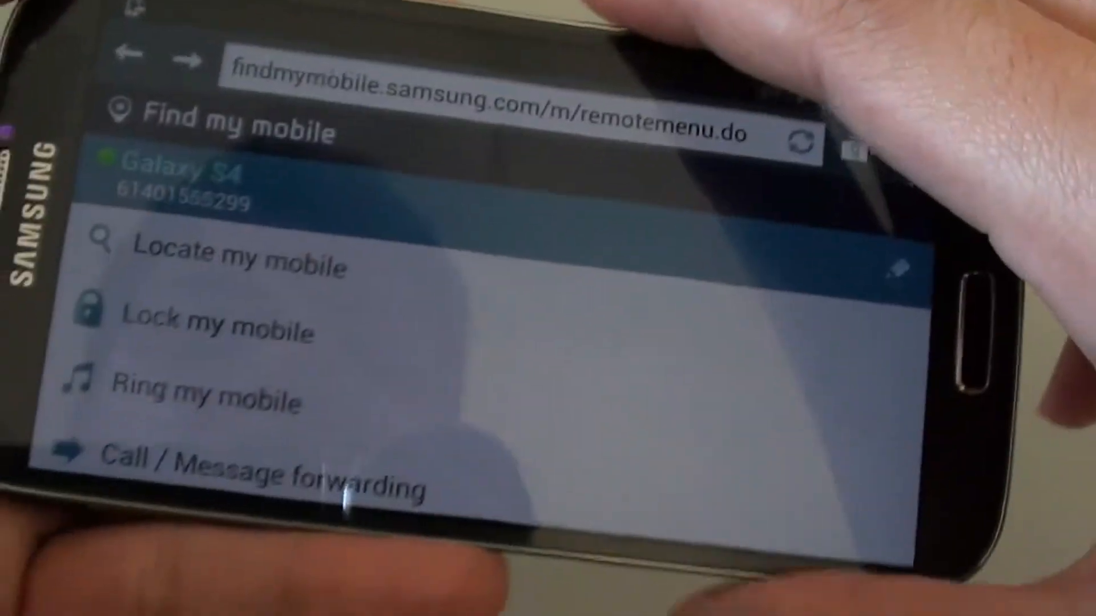
scroll("down", 3)
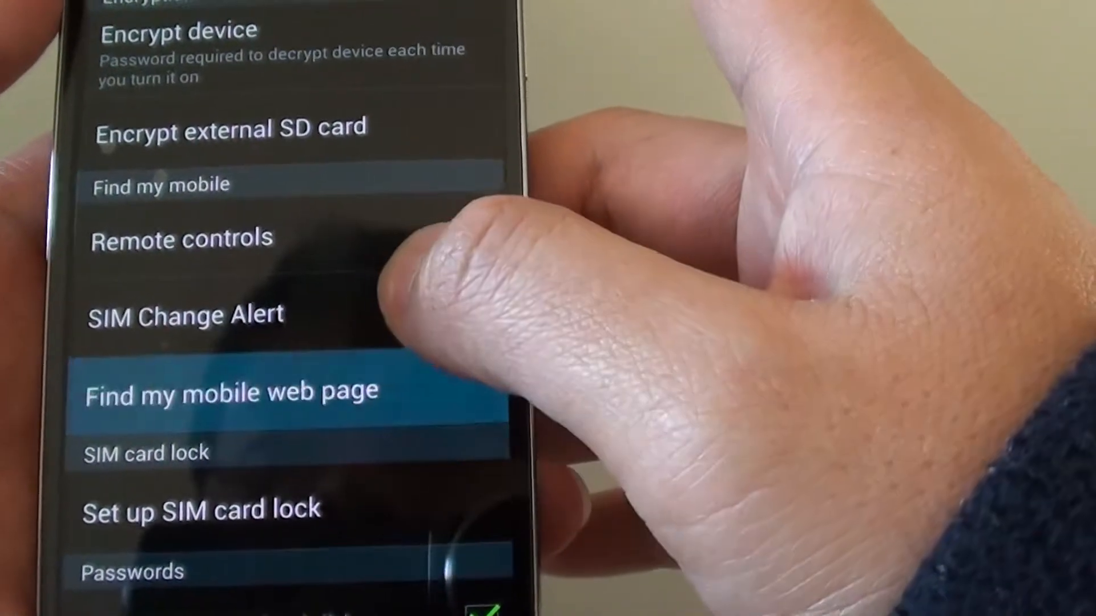
scroll("up", 3)
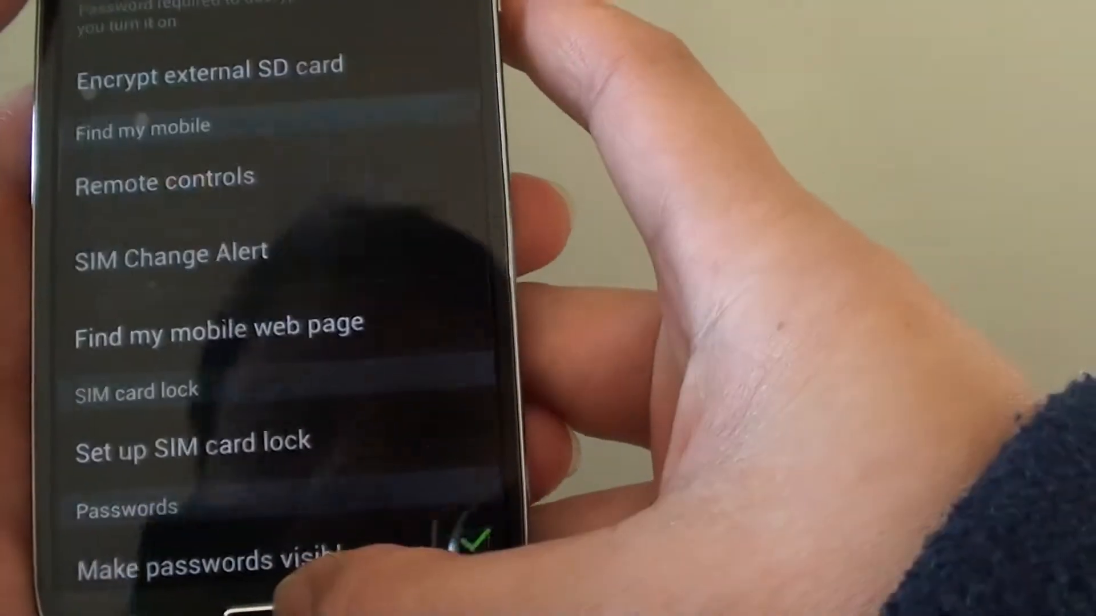